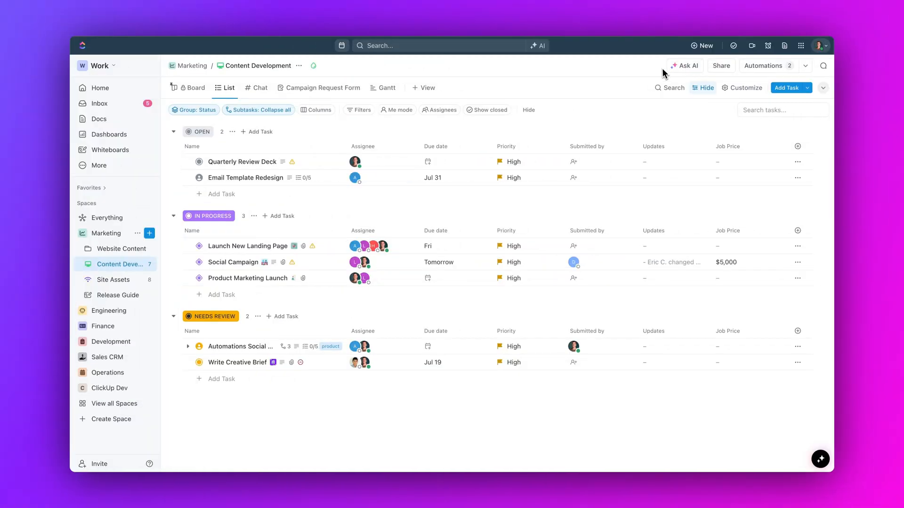
click(245, 177)
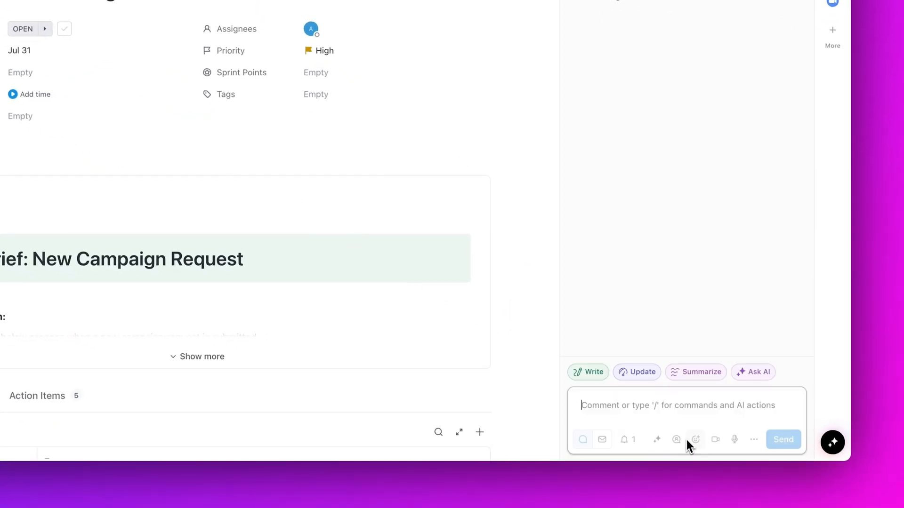
text(@watchers You can follow along with this task here:)
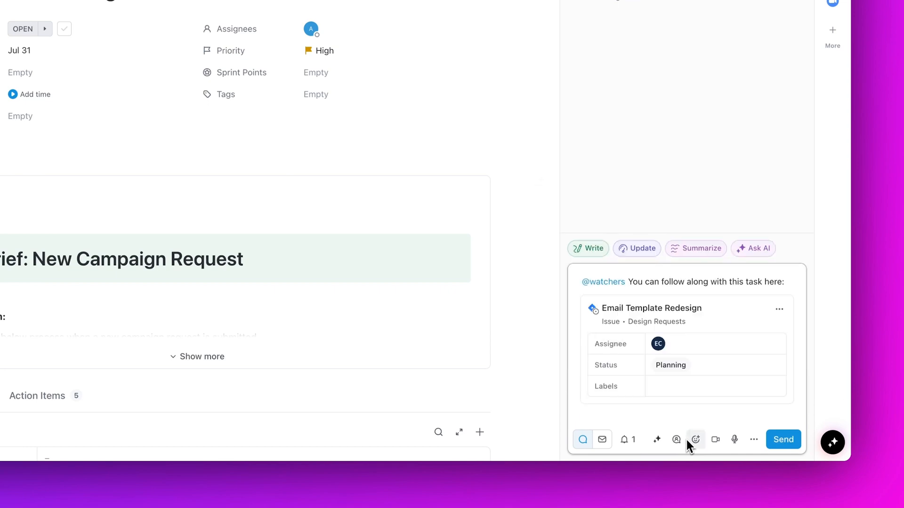
click(783, 440)
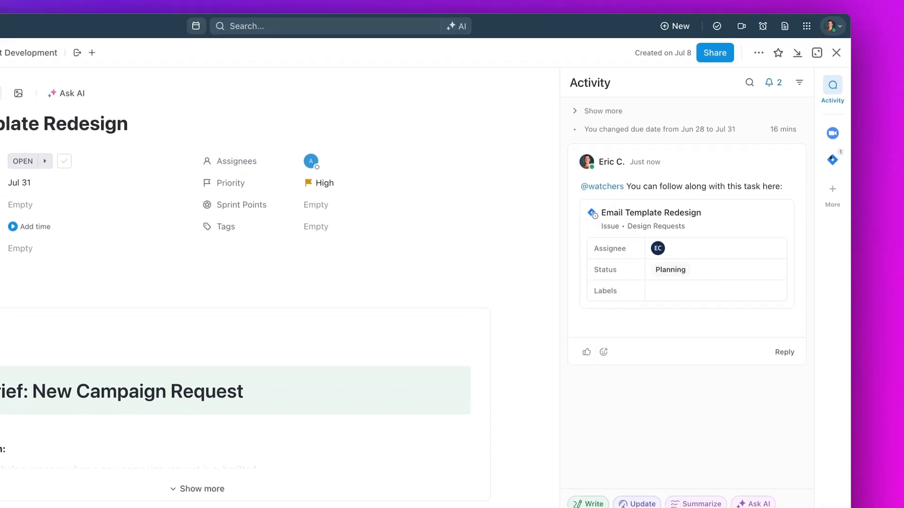
mouse_move(832, 191)
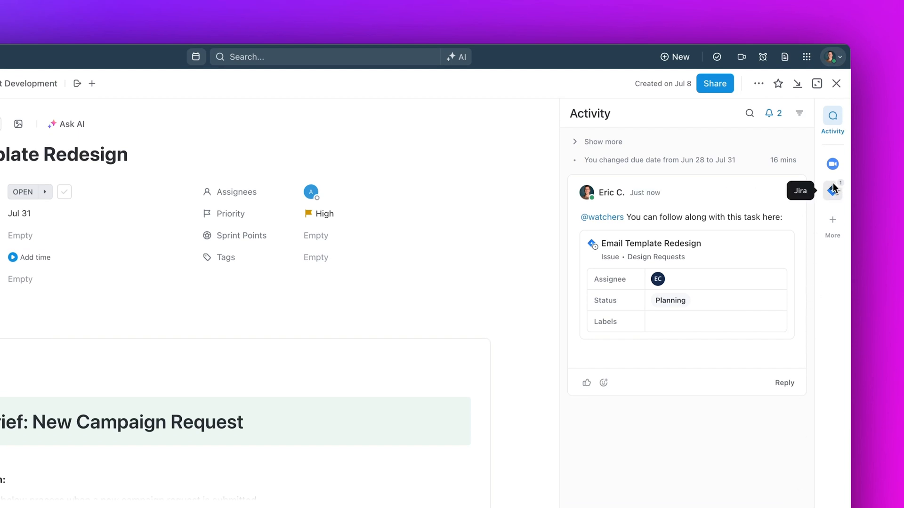
Show the Jira panel listing the linked Email Template Redesign issue
click(833, 191)
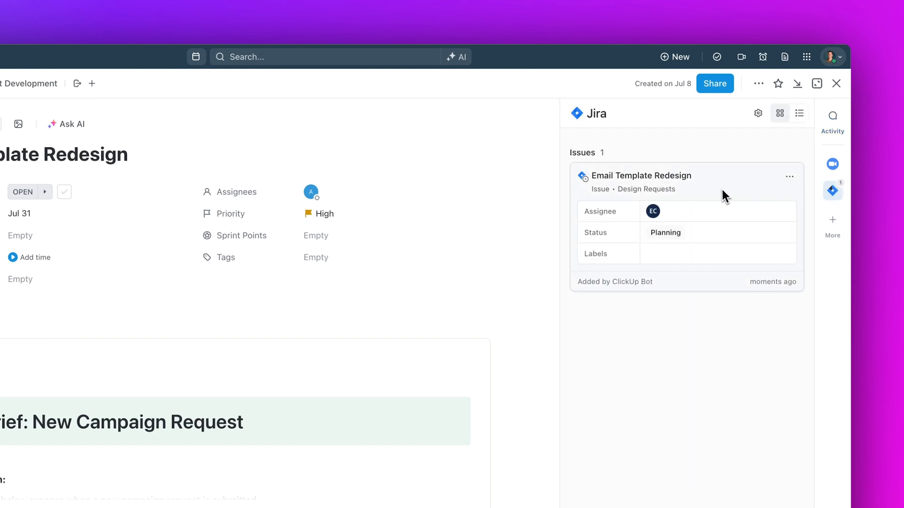
click(641, 176)
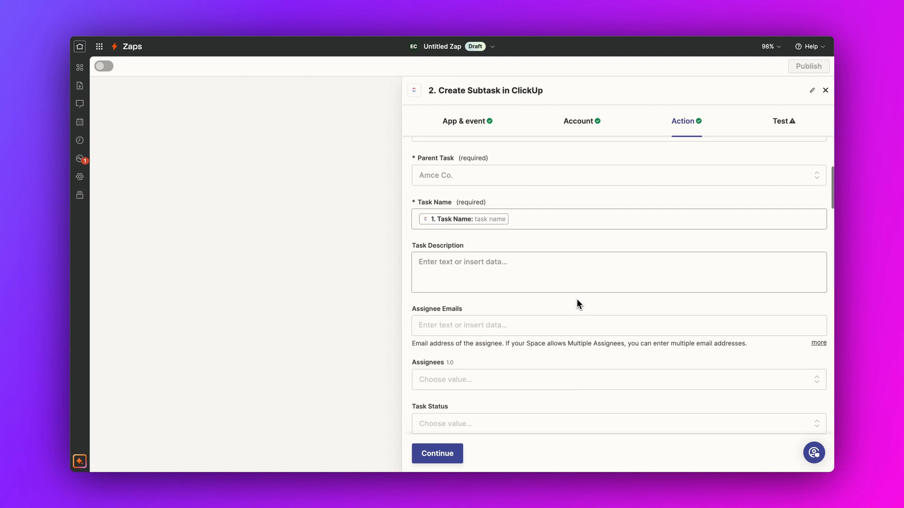
Choose the assignee matching 'eri', then pick a Payment Status option further down
text(eri)
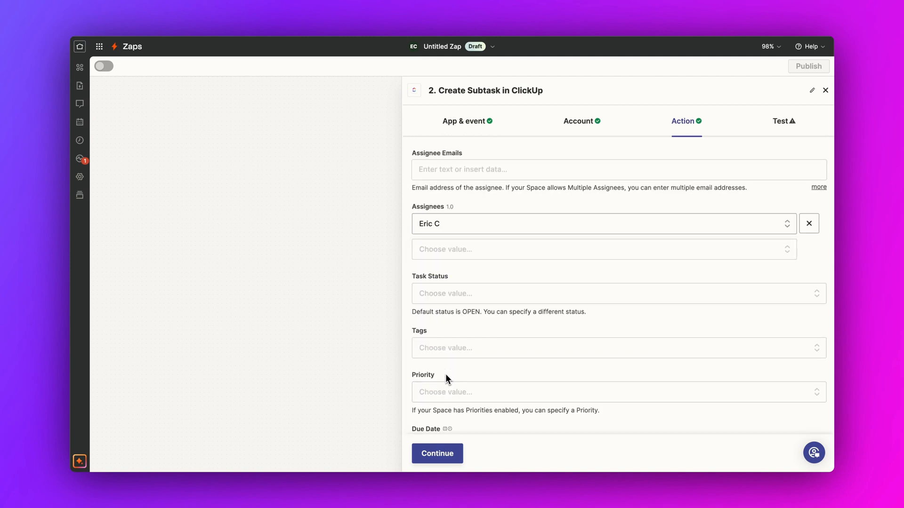
scroll(down, 3)
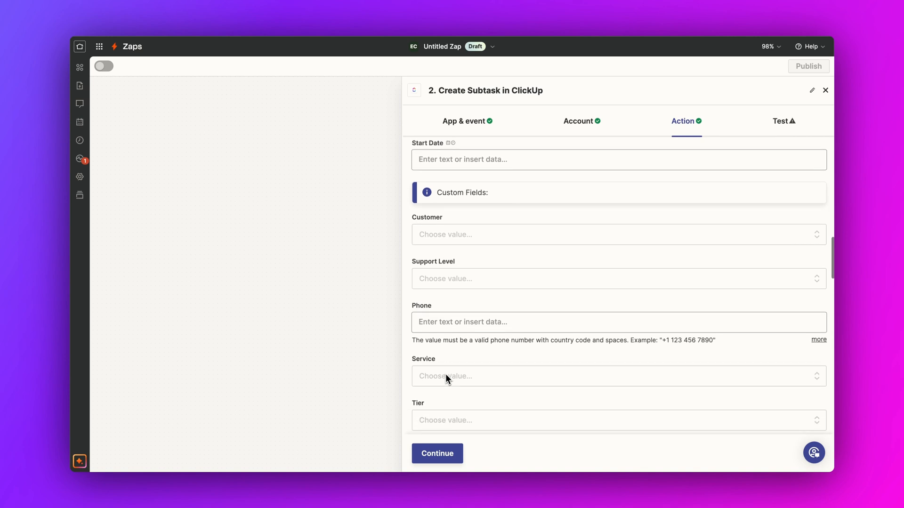
scroll(down, 3)
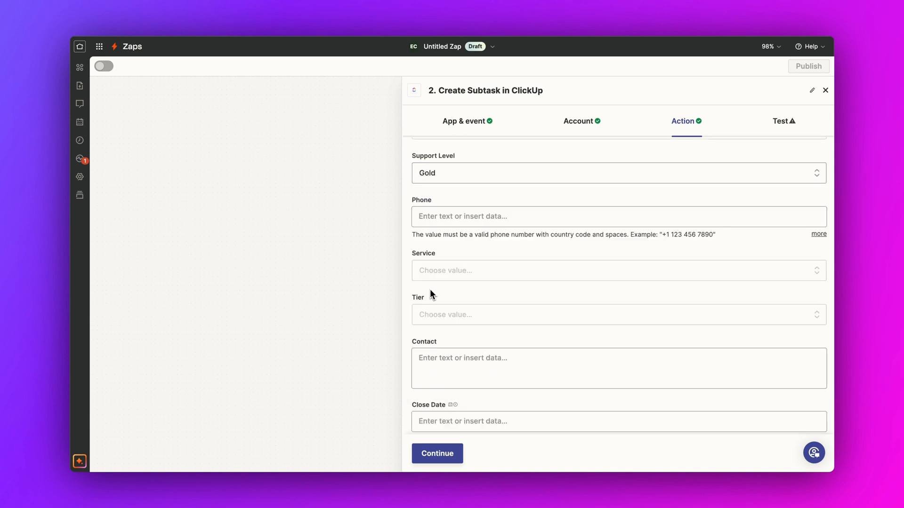
scroll(down, 3)
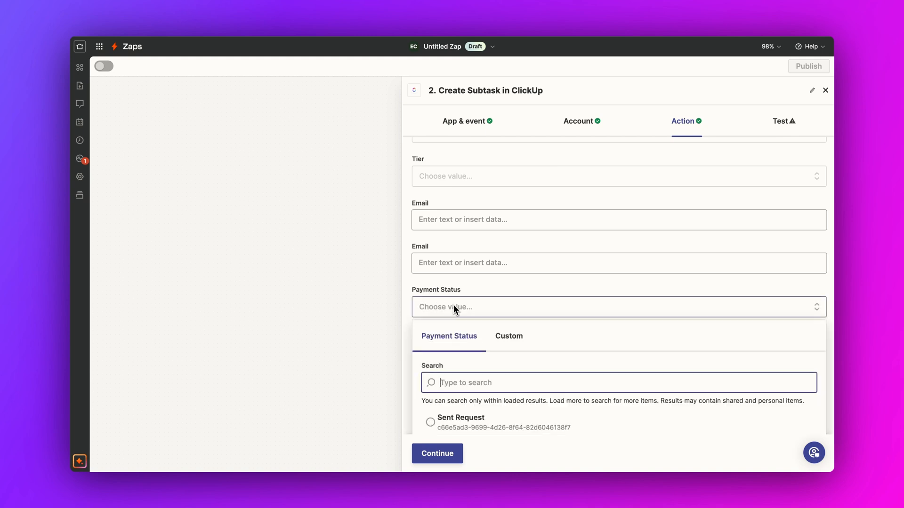
scroll(down, 3)
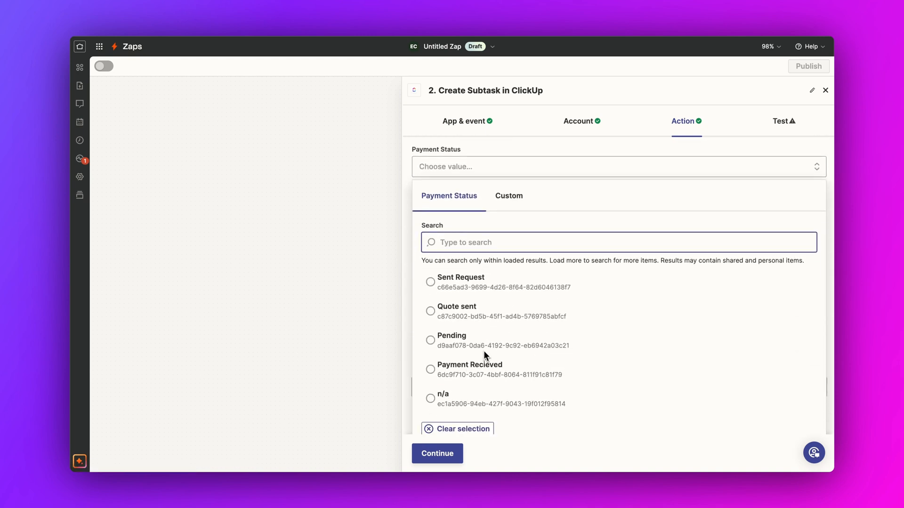
click(452, 340)
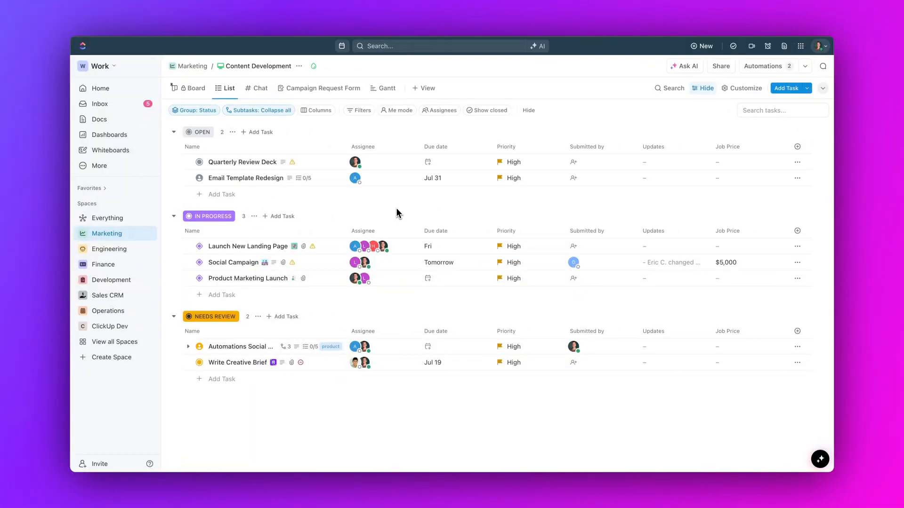
Comment mentioning Alex with 'ICYMI Slack convo can be found here:' and the Slack link
click(246, 177)
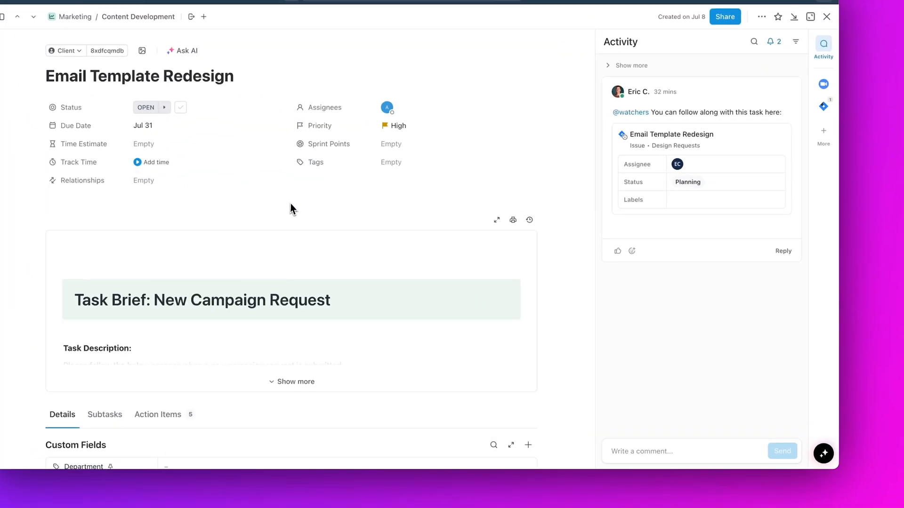
text(@Alex Ic)
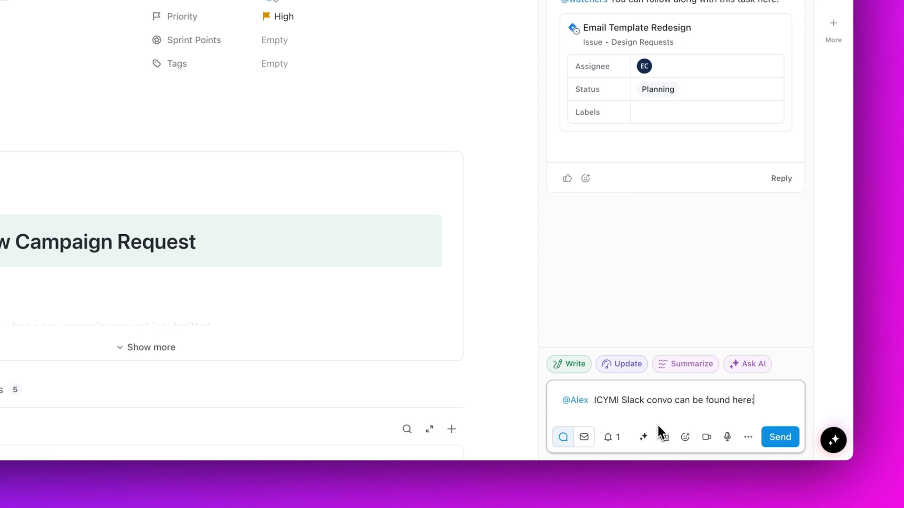
click(779, 437)
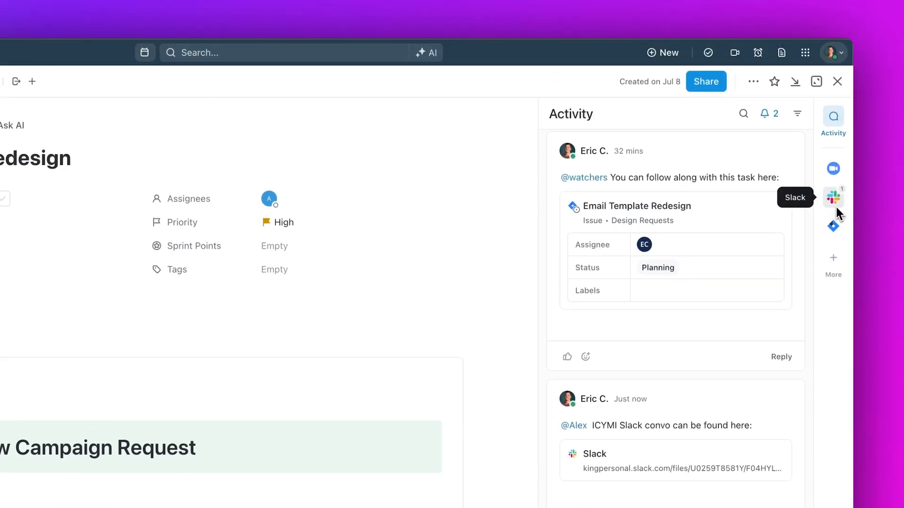
Show the Slack panel listing the linked Slack conversation file
click(833, 197)
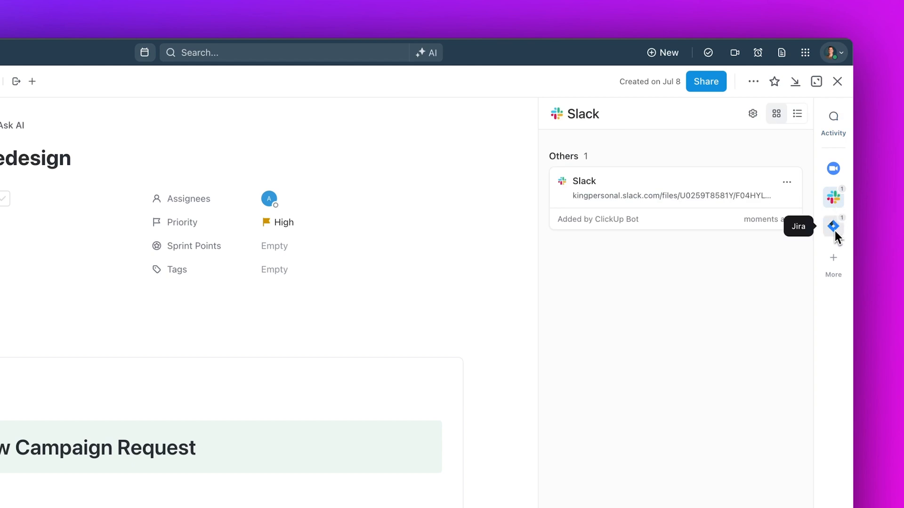